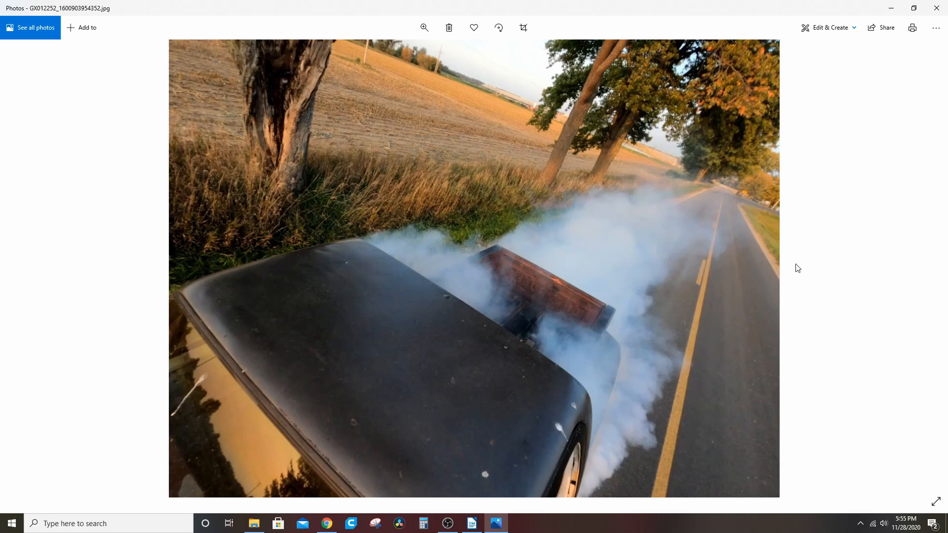
Step: Switch from the burnout photo in Photos to the build list document in Writer
left_click(472, 523)
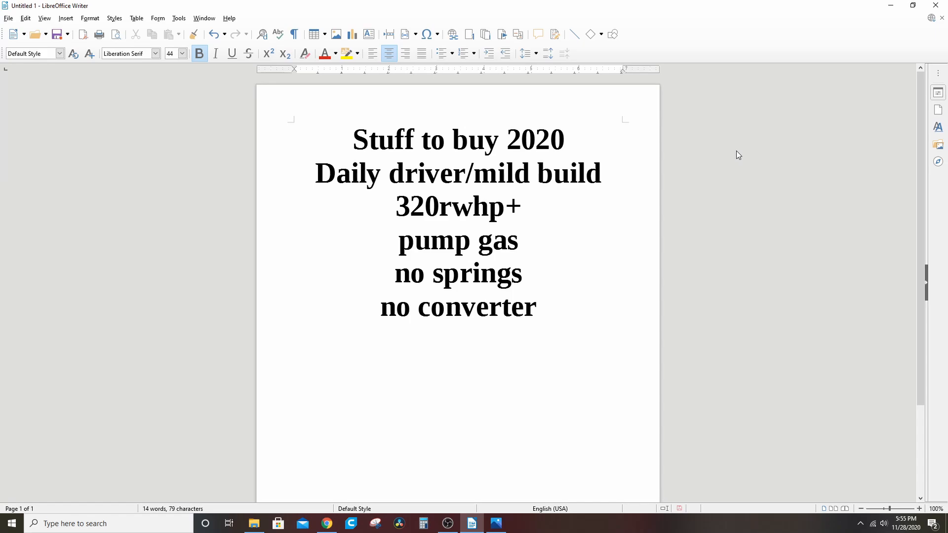
Step: Switch from Writer to the Summit Racing BTR V2 Series Camshafts page in Chrome
left_click(564, 140)
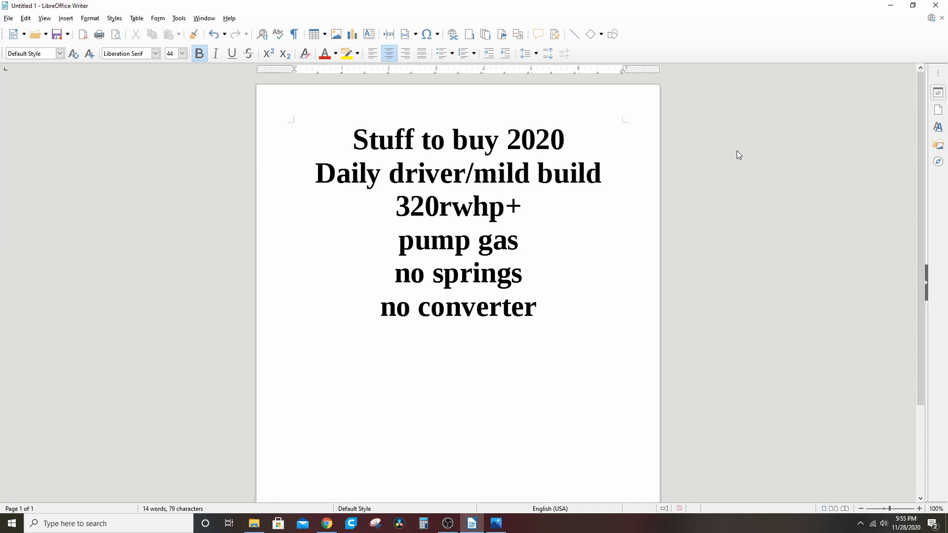
left_click(562, 139)
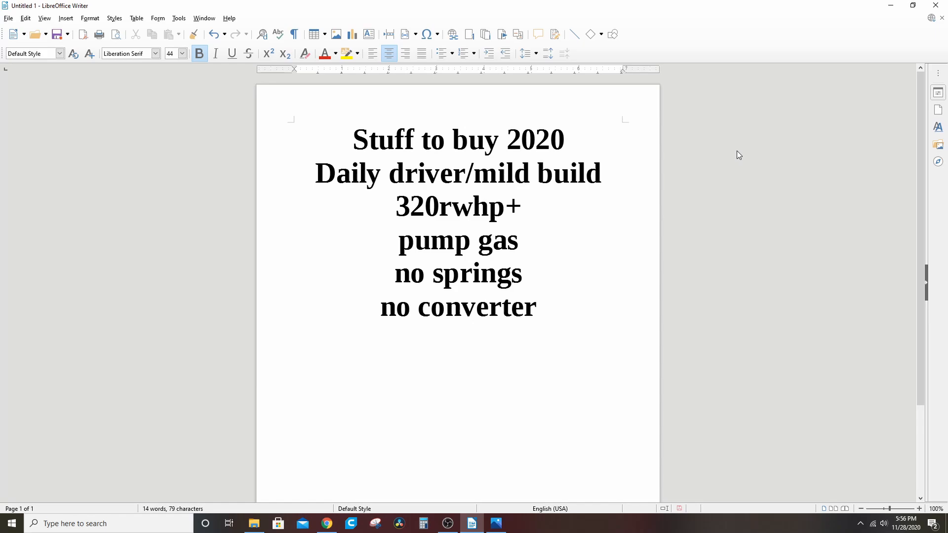
left_click(564, 140)
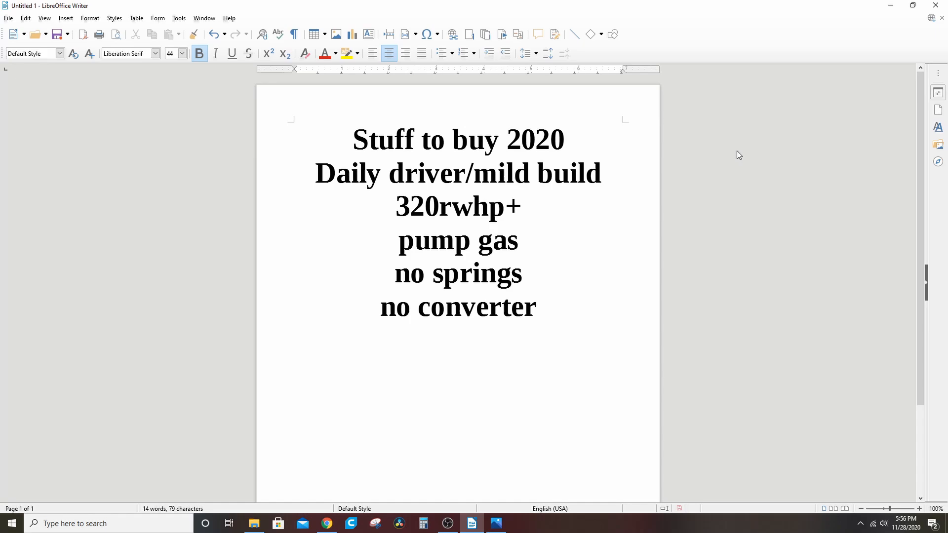
left_click(563, 140)
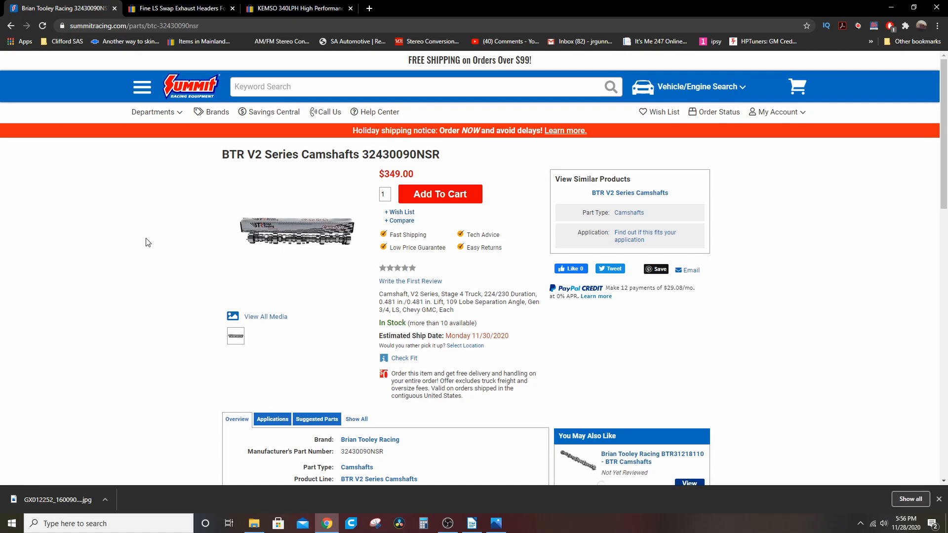
left_click(187, 9)
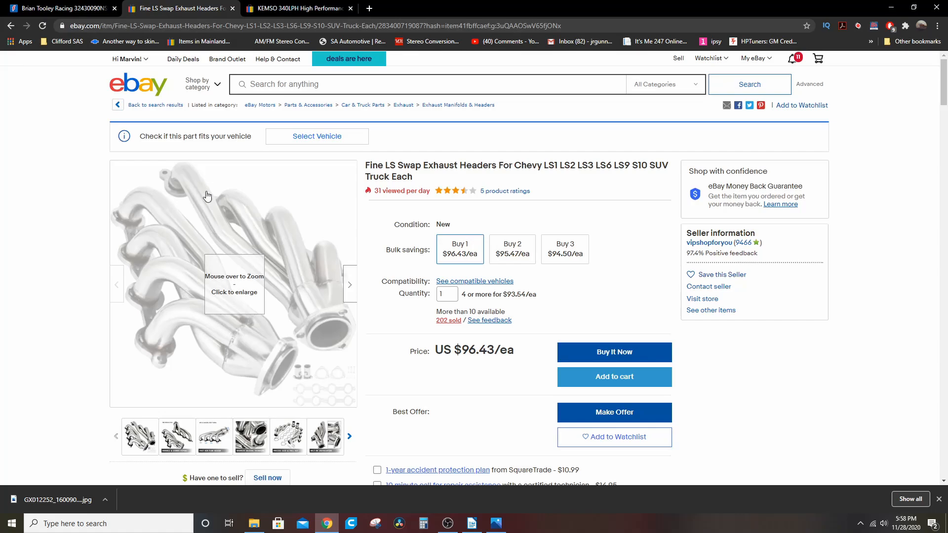
mouse_move(53, 172)
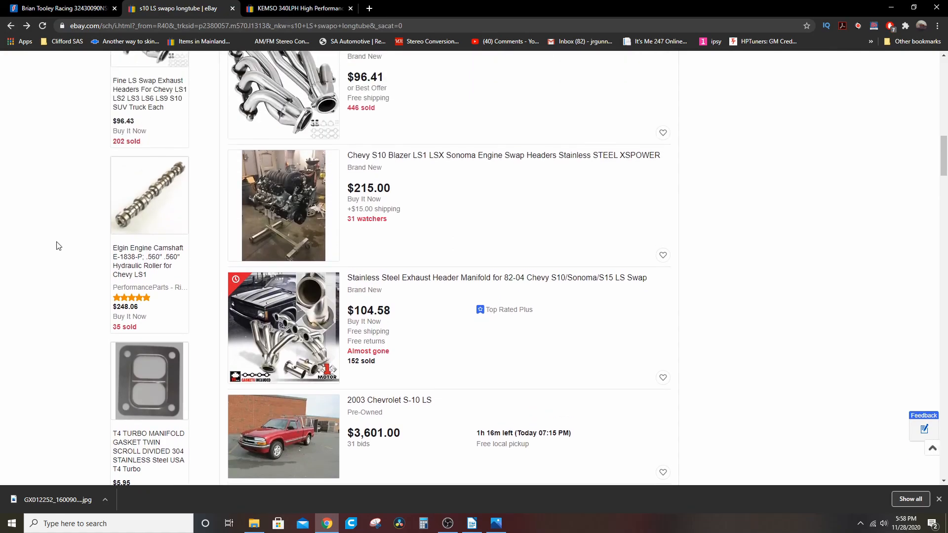
Step: View the purchased KEMSO 340LPH High Performance Fuel Pump listing on eBay
scroll("up", 3)
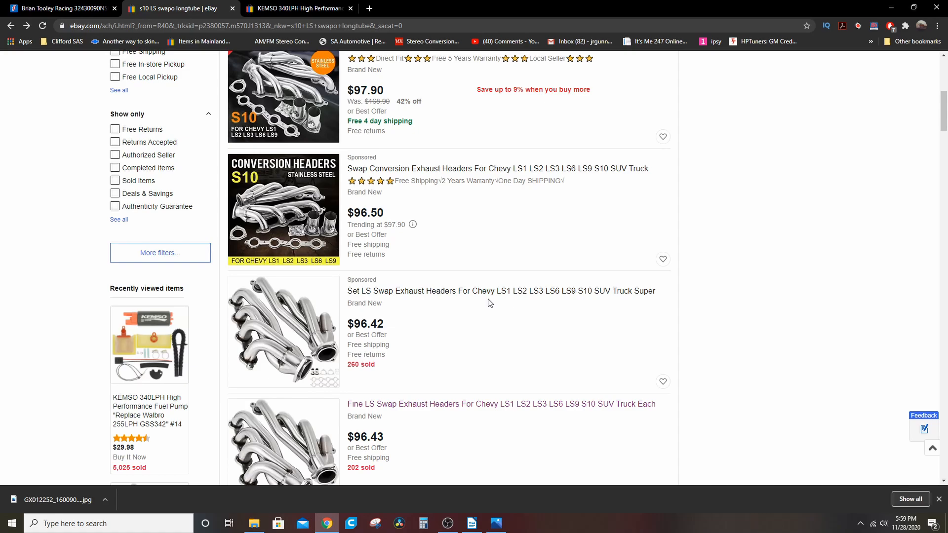
left_click(307, 7)
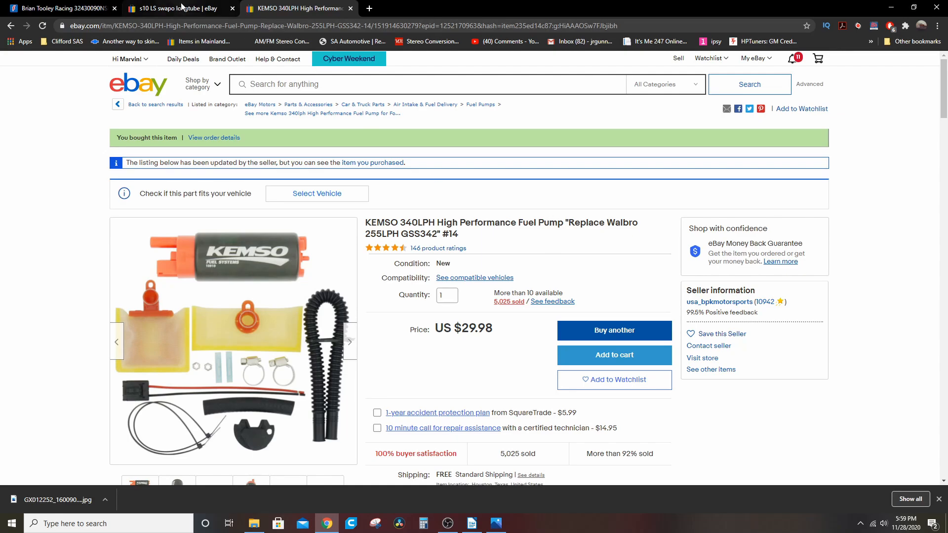
Step: Leave eBay via the camshaft page and return to the Stuff to buy 2020 document
left_click(60, 8)
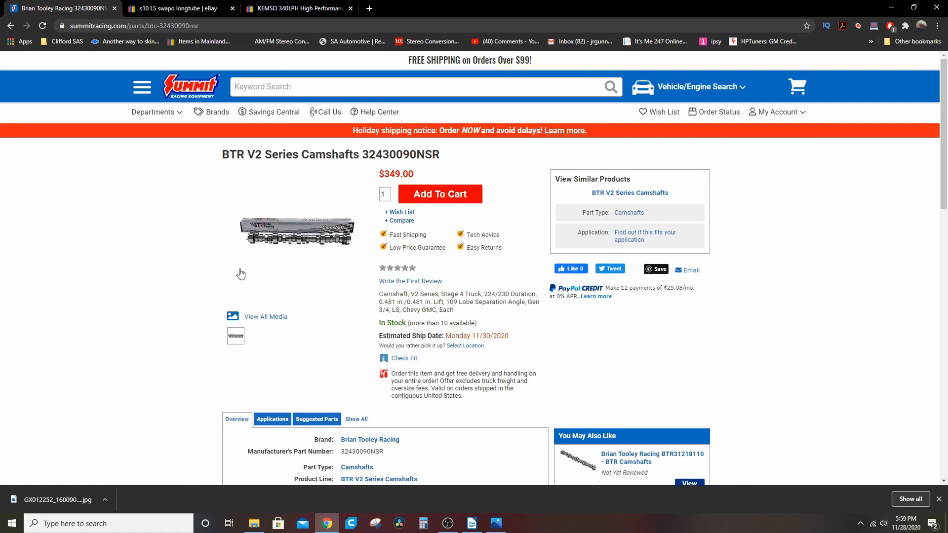
mouse_move(241, 272)
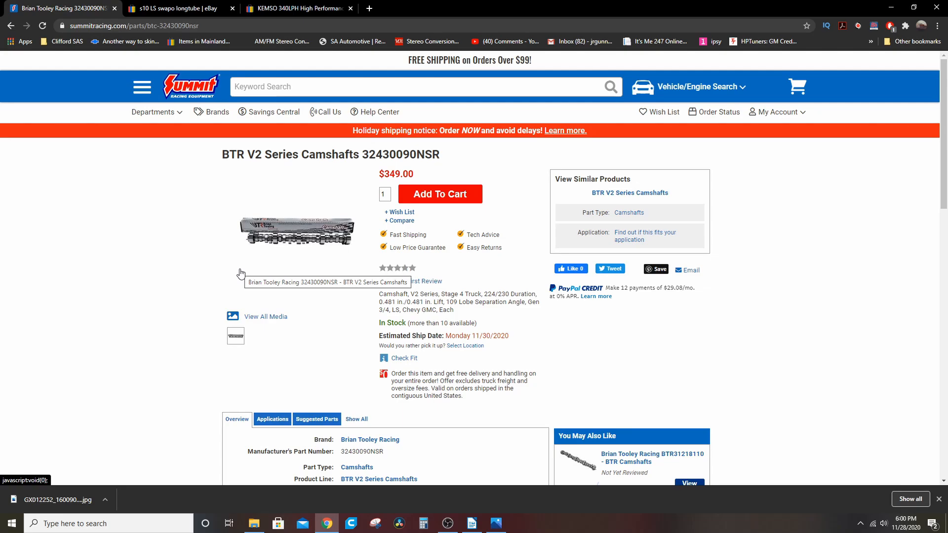
left_click(471, 524)
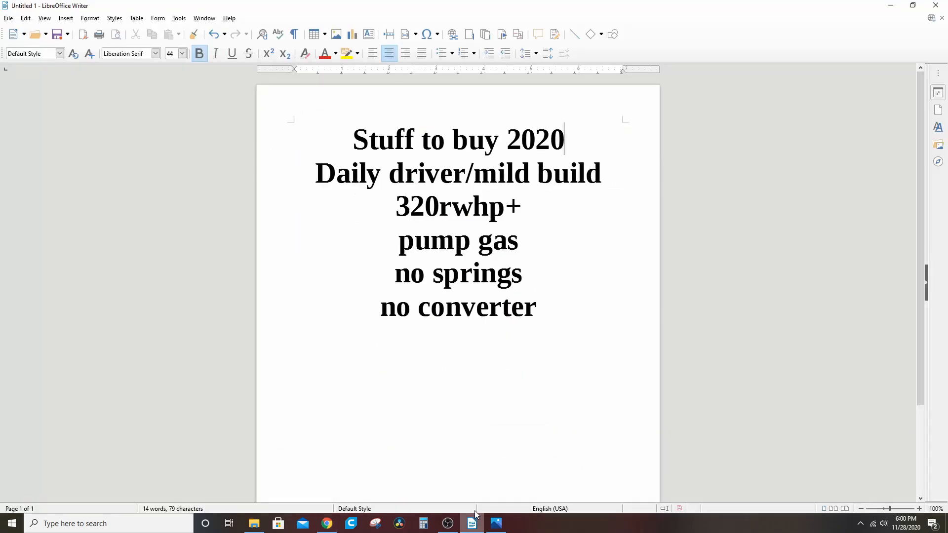
mouse_move(576, 312)
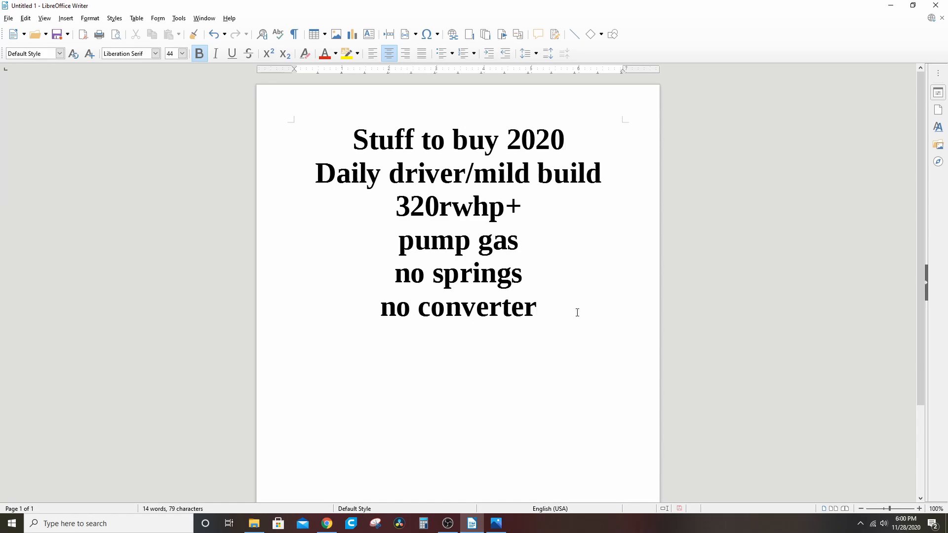
Step: Add a '500.00!' total line below the build list
type("500.")
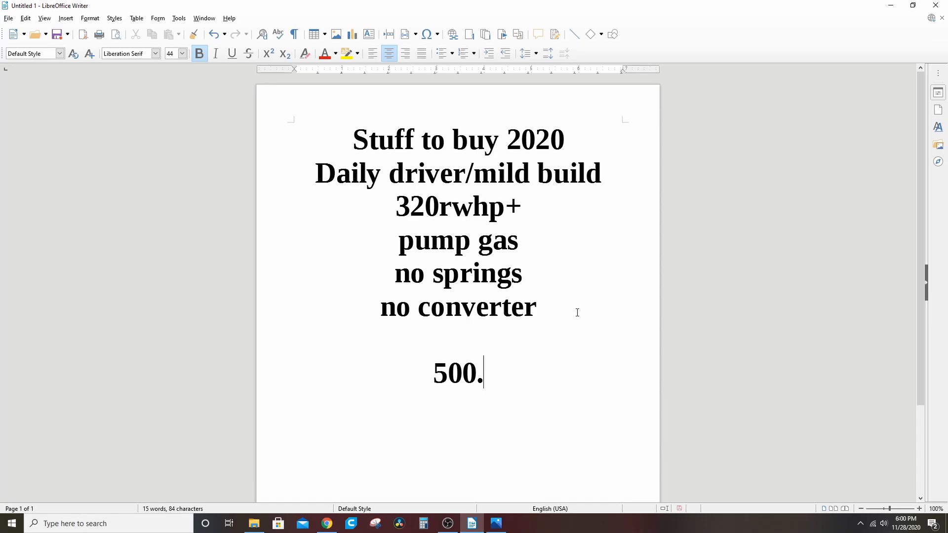
type("00!")
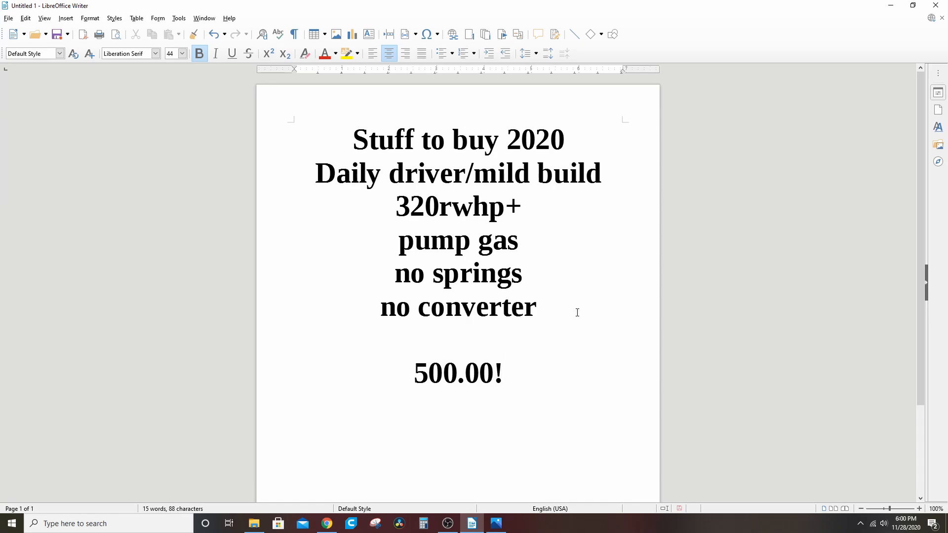
left_click(504, 373)
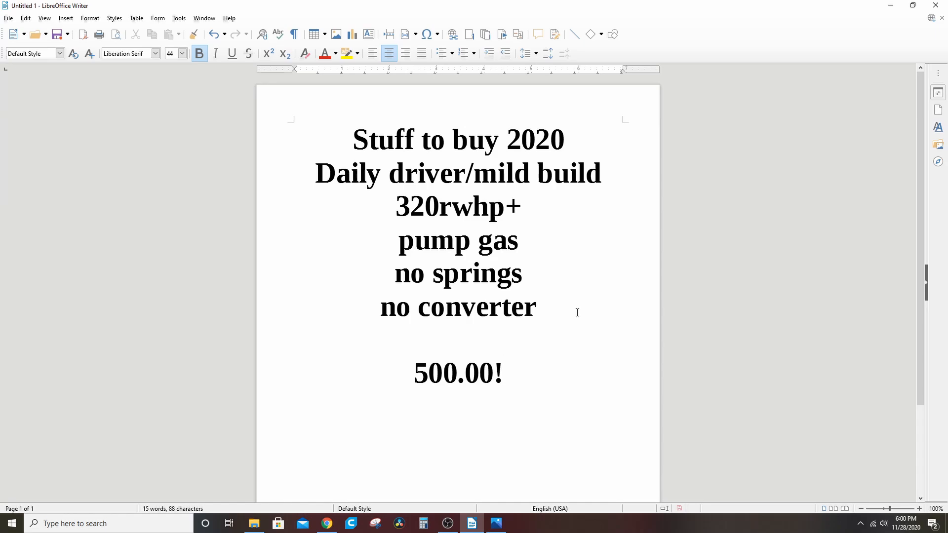
left_click(503, 373)
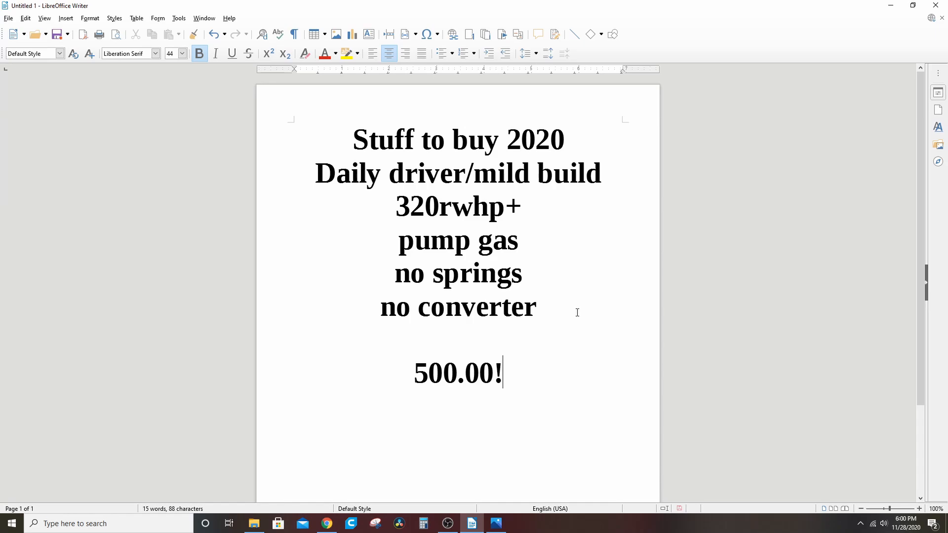